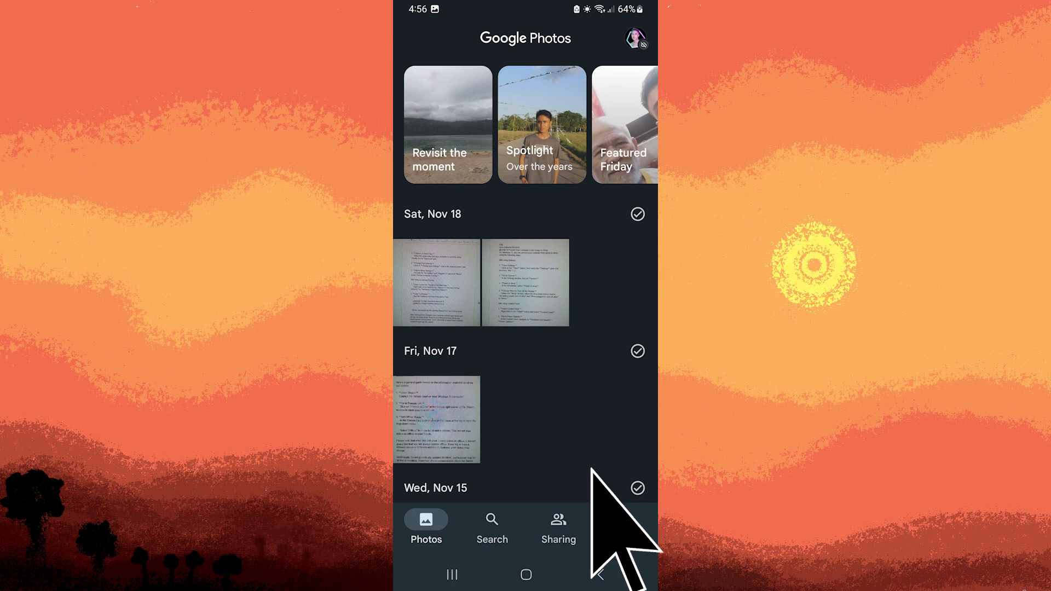
- Go to the Library's Utilities list where the Locked Folder tool lives
click(623, 528)
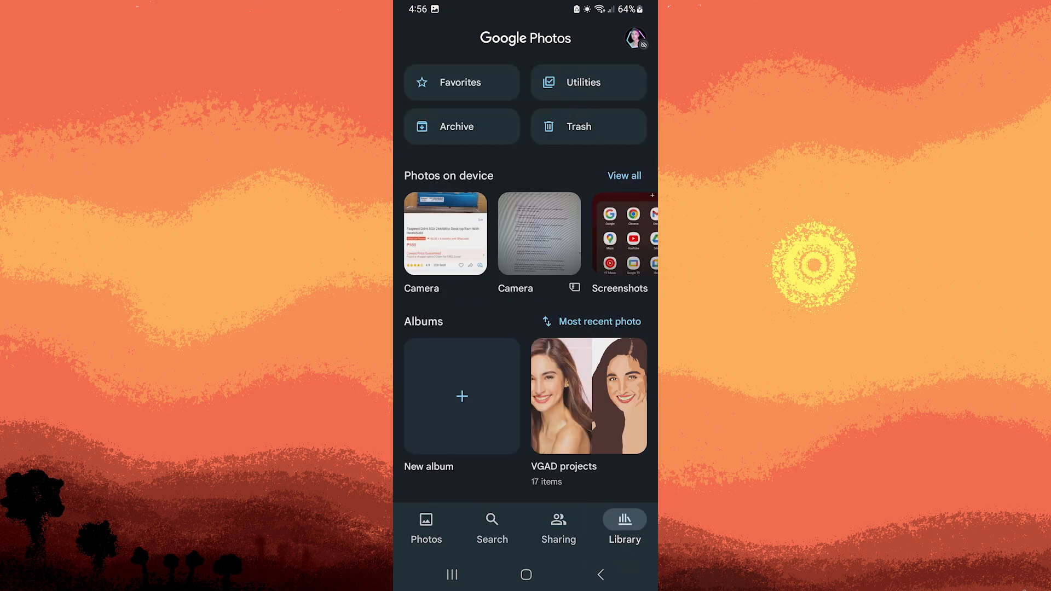
click(587, 82)
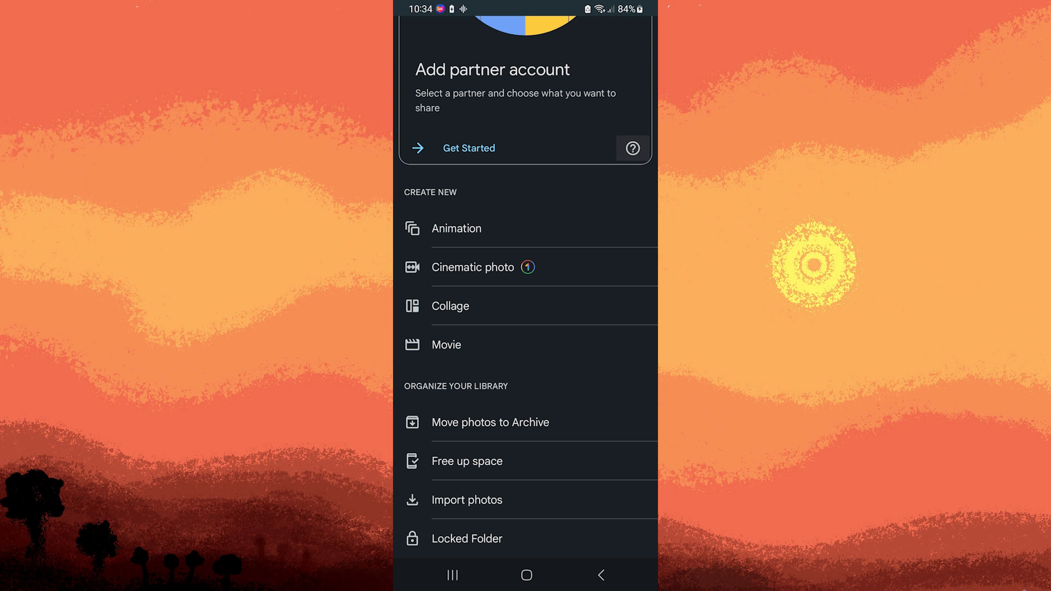
- Set up the Locked Folder and decline backup with 'Do not back up'
click(468, 539)
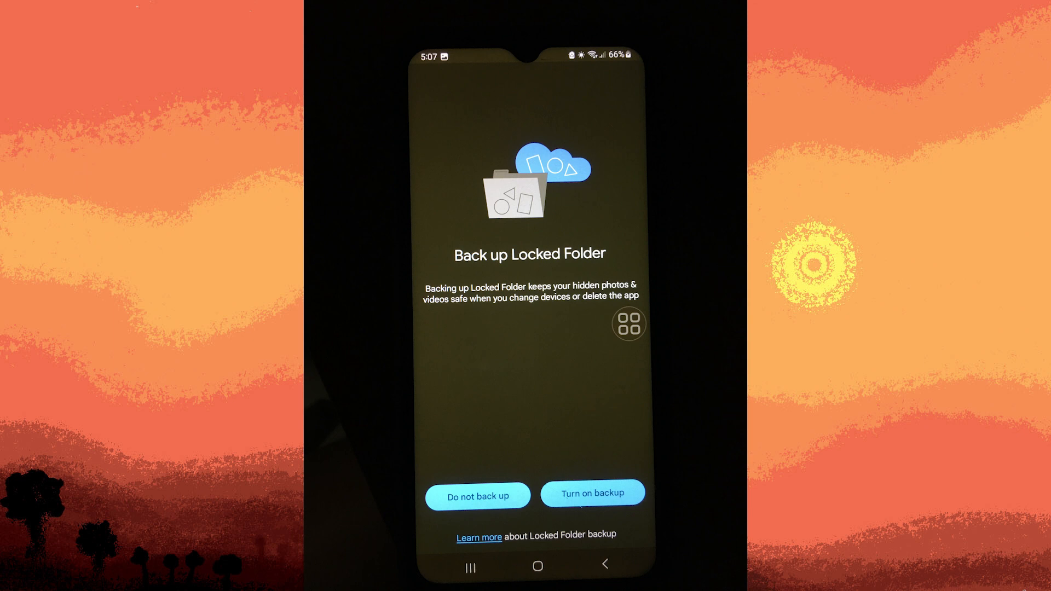
mouse_move(477, 492)
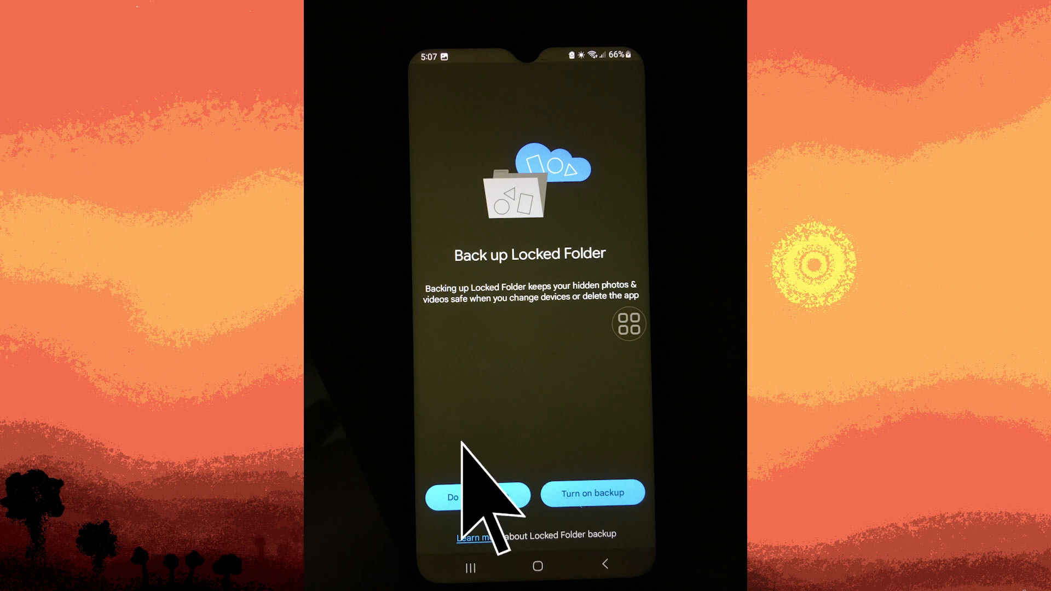
click(476, 495)
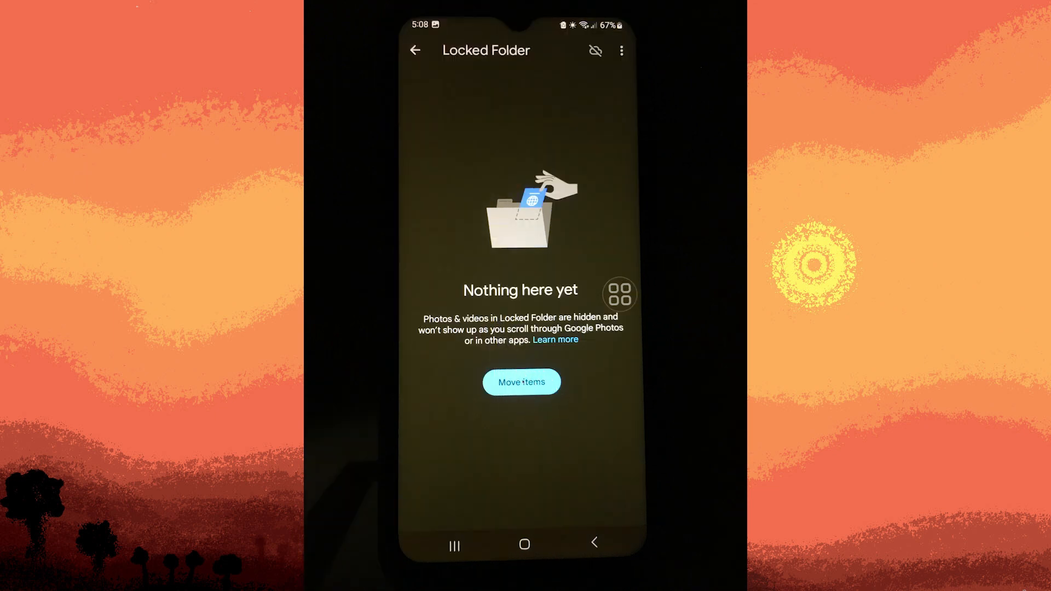
- Pick three photos via Move items, confirm the move and allow Photos to modify them
click(521, 382)
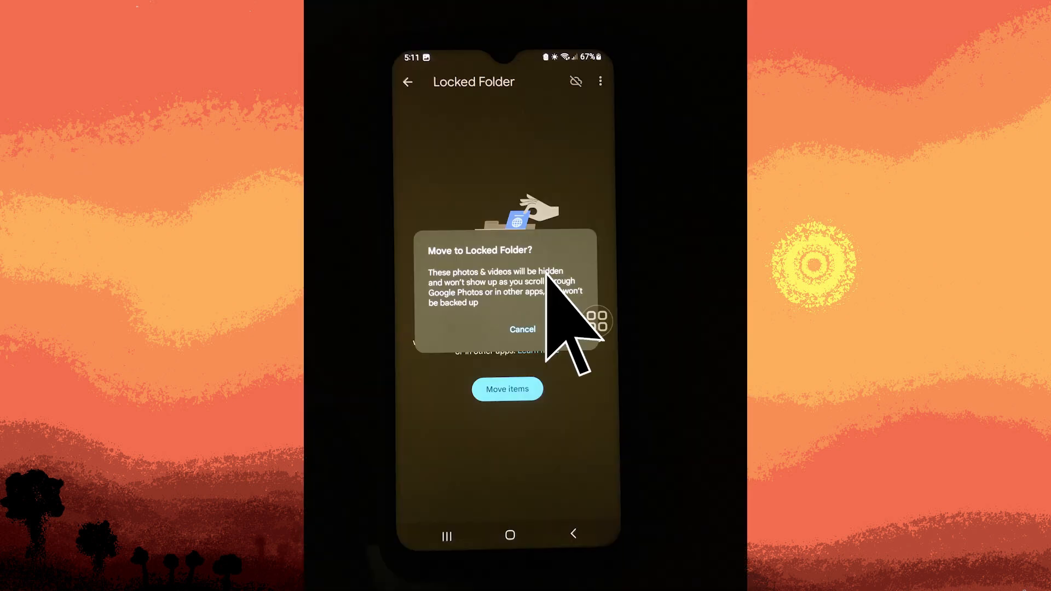
click(507, 389)
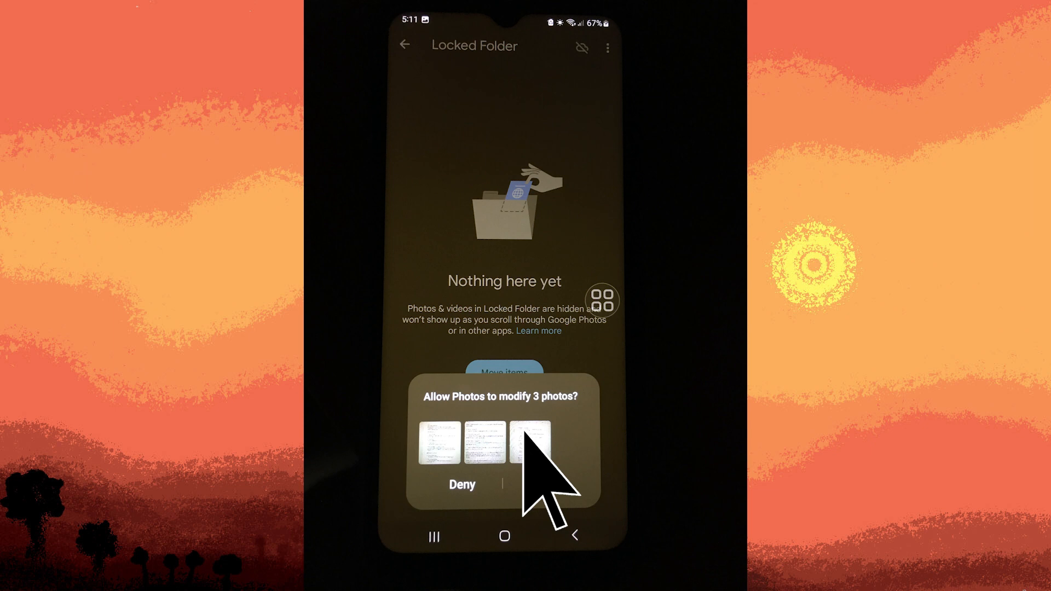
click(549, 485)
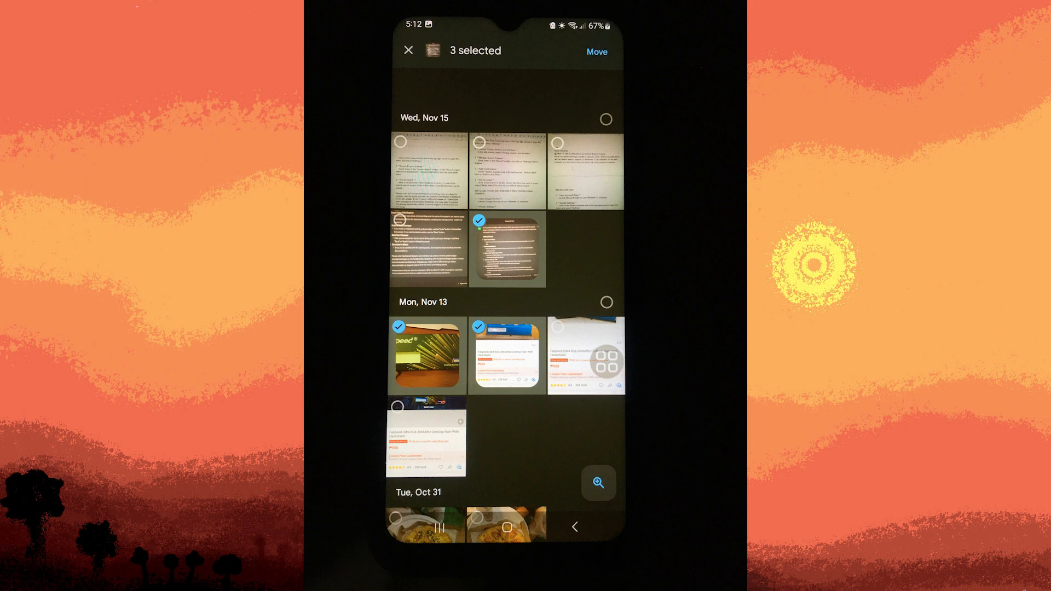
- Finish the move and return to the Photos timeline without the three photos
click(408, 50)
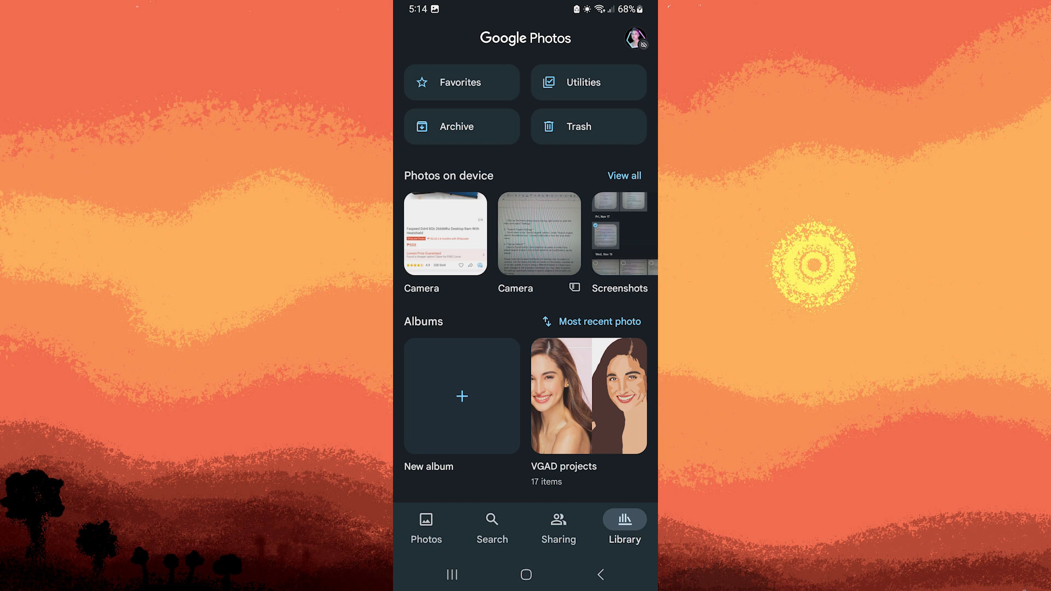
mouse_move(419, 524)
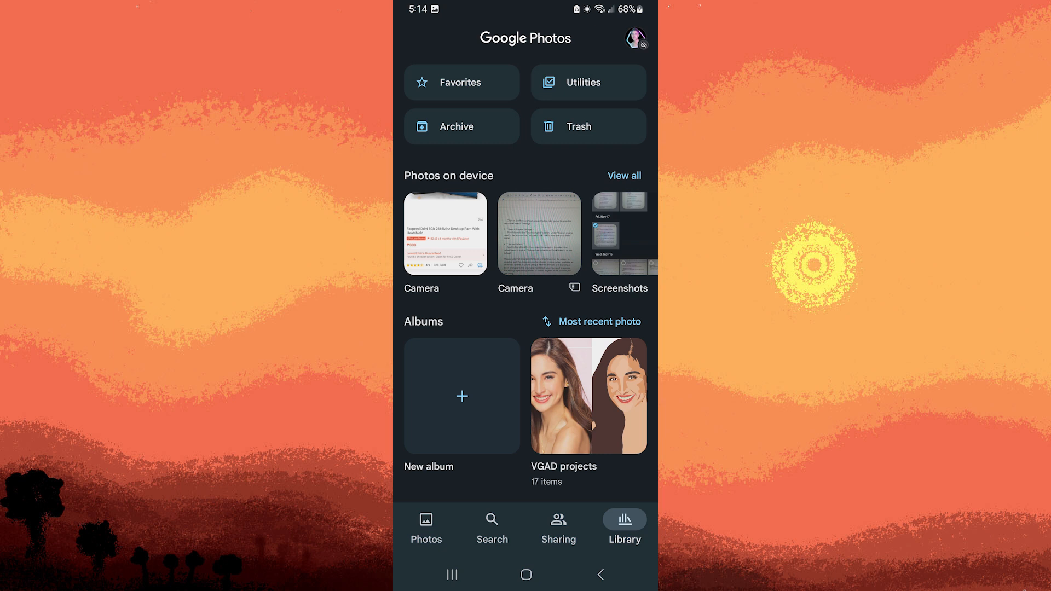
click(426, 527)
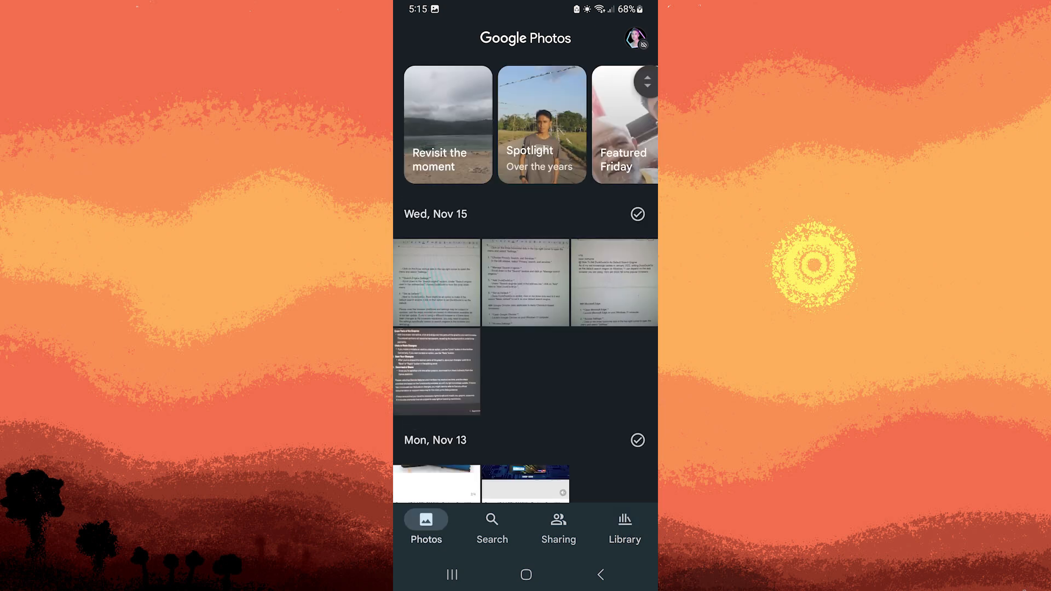
- Send the second Nov 15 document photo to the Locked Folder via long-press, confirming and allowing
click(526, 282)
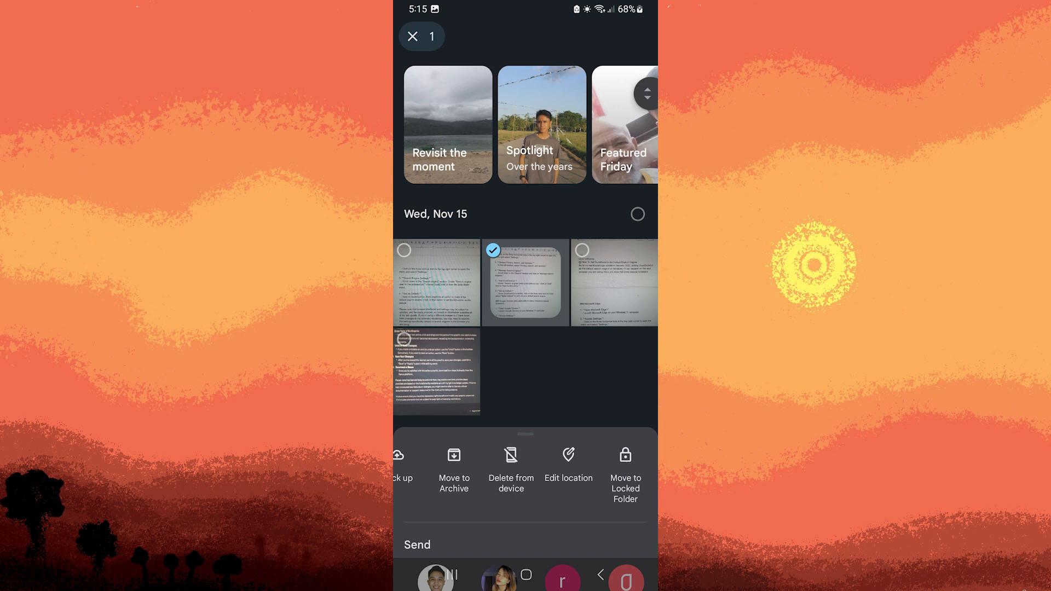
click(625, 470)
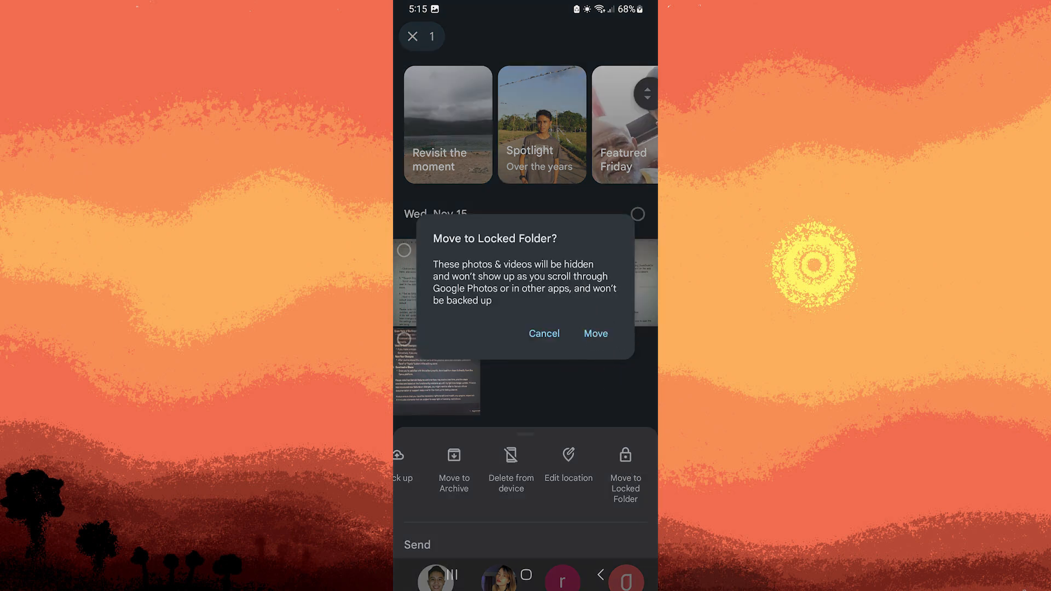
click(595, 333)
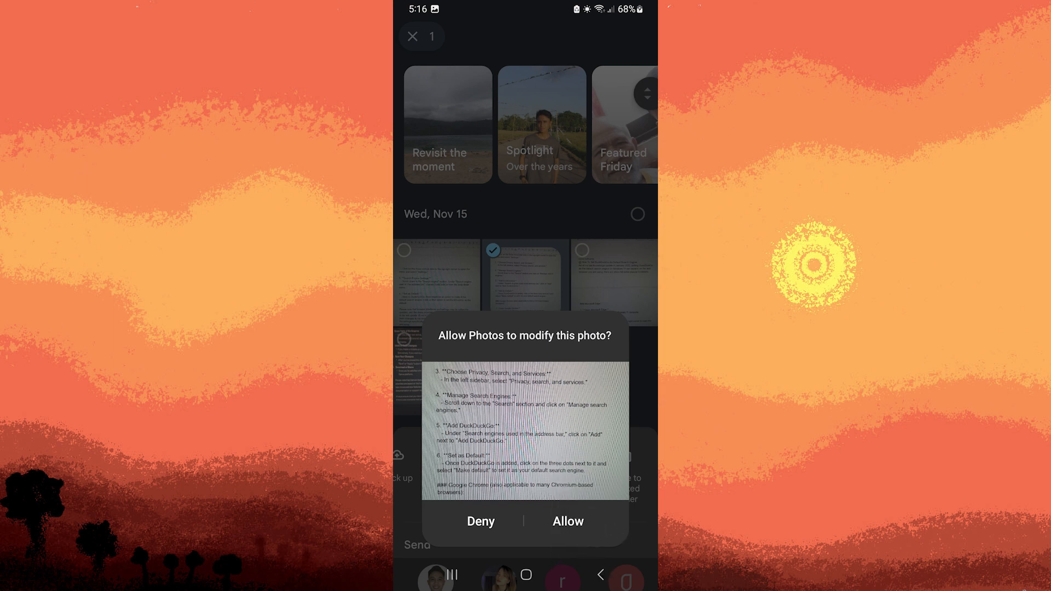
click(566, 522)
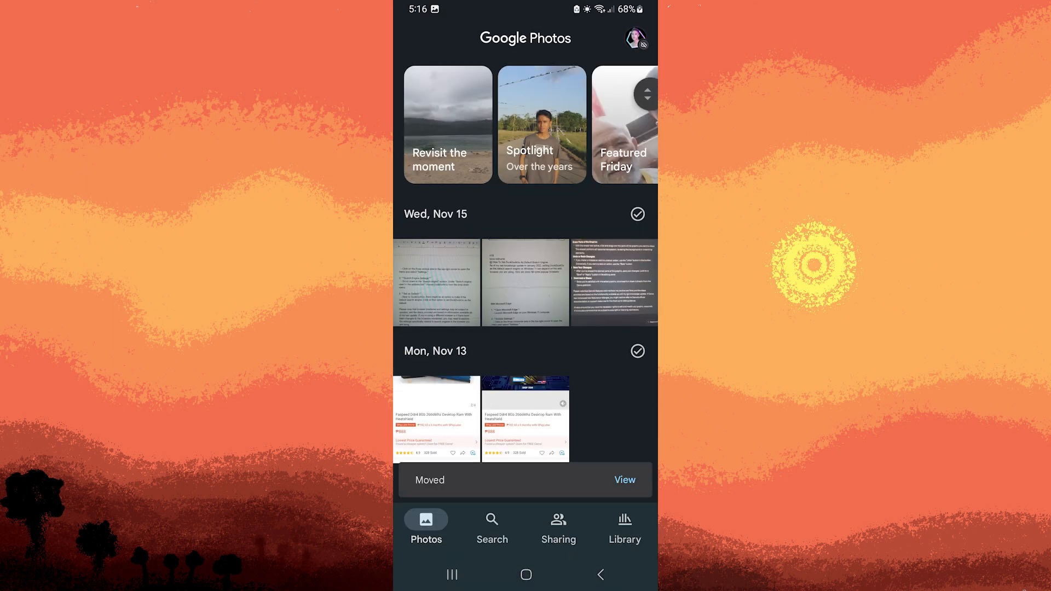